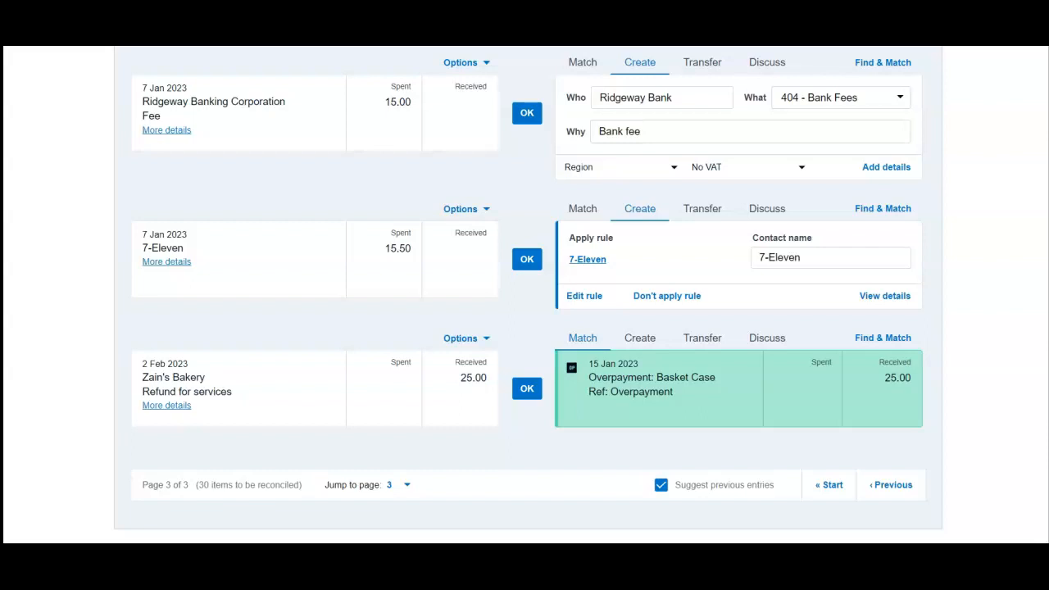
mouse_move(7, 493)
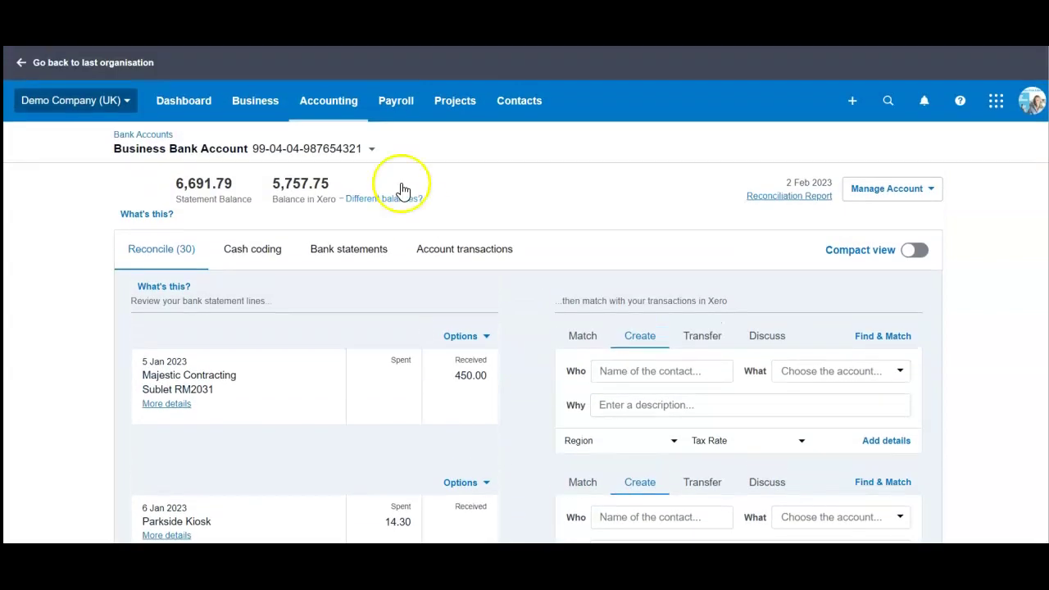
Start a new transaction on the refund line with Zain's Bakery as the Who contact.
scroll(down, 3)
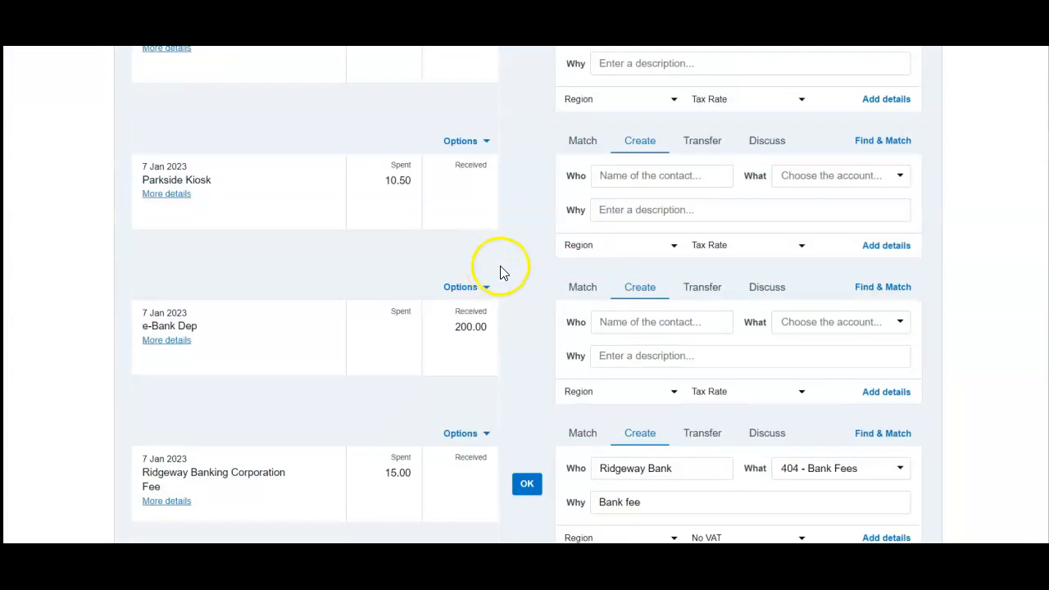
scroll(down, 3)
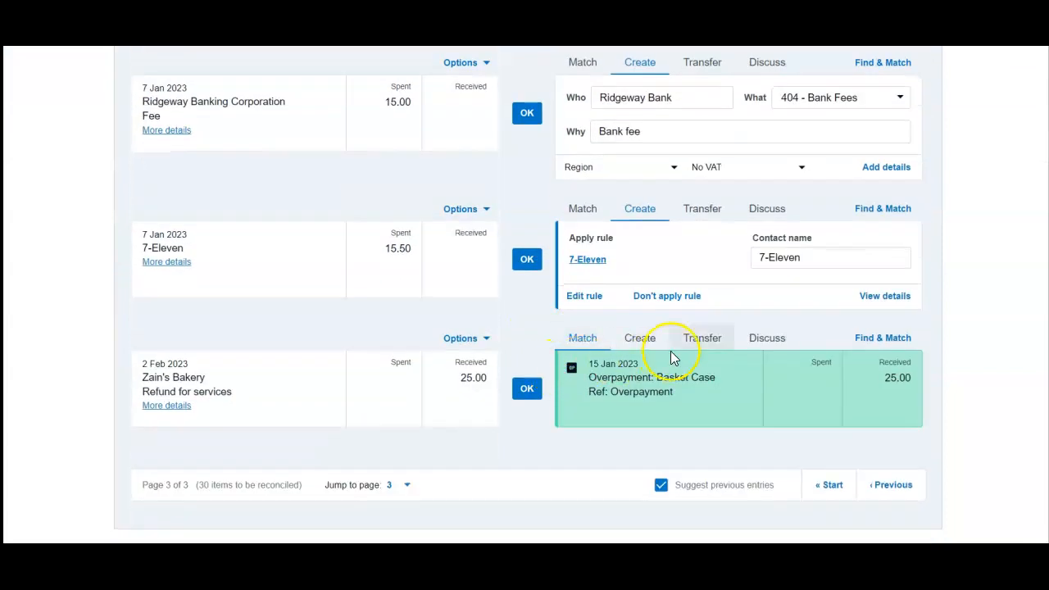
click(639, 337)
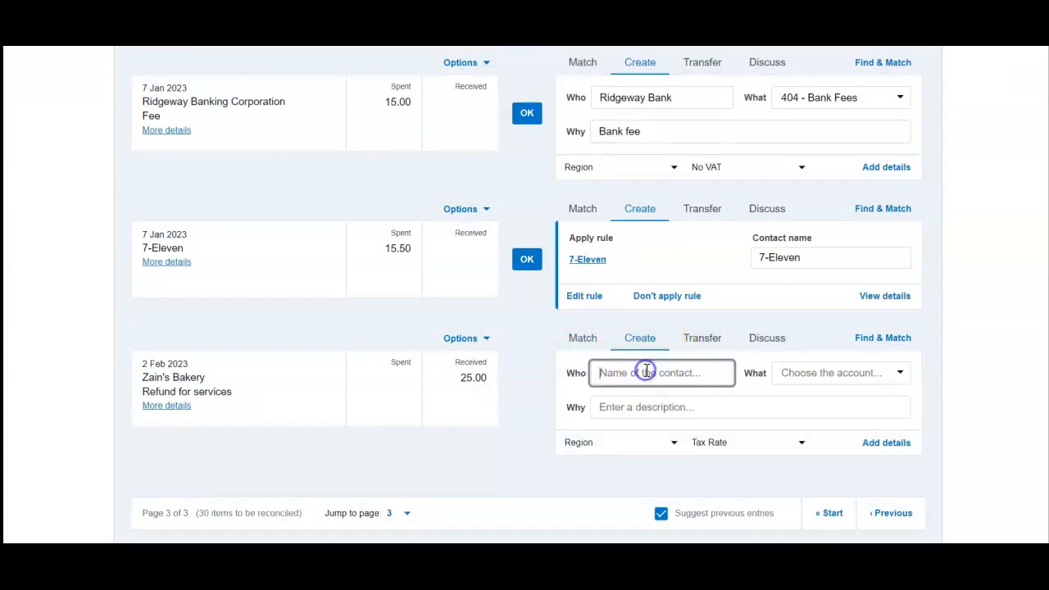
text(Zain)
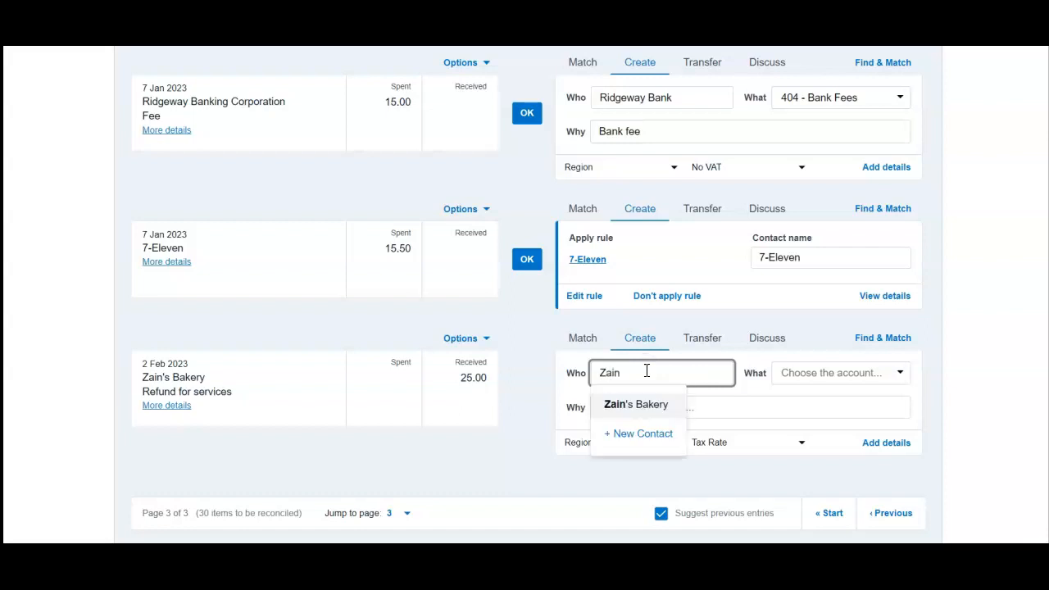
click(636, 403)
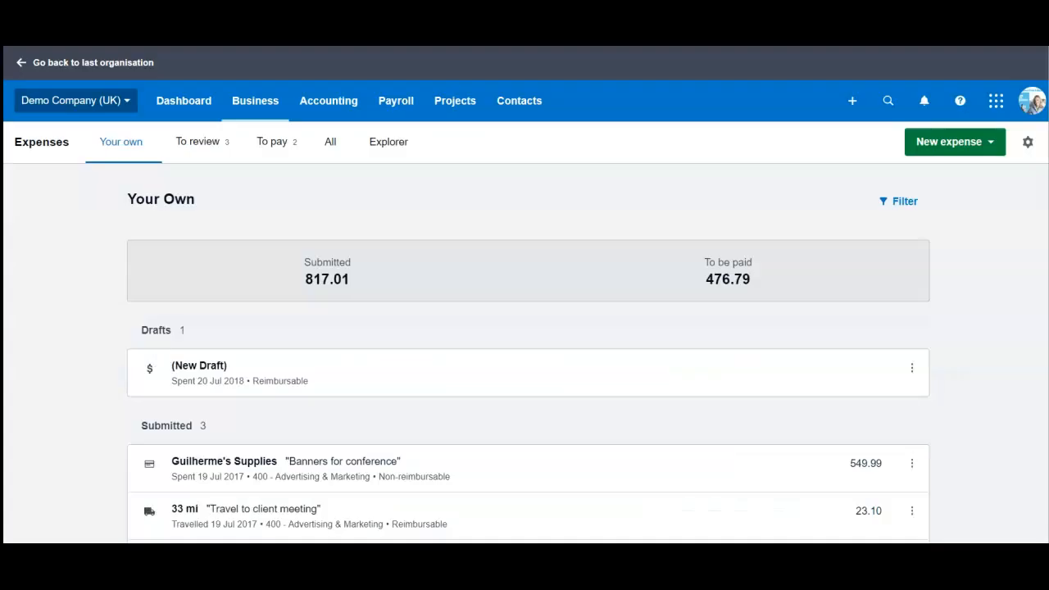
Review the approved Office Catering claim down to its Account field.
scroll(down, 3)
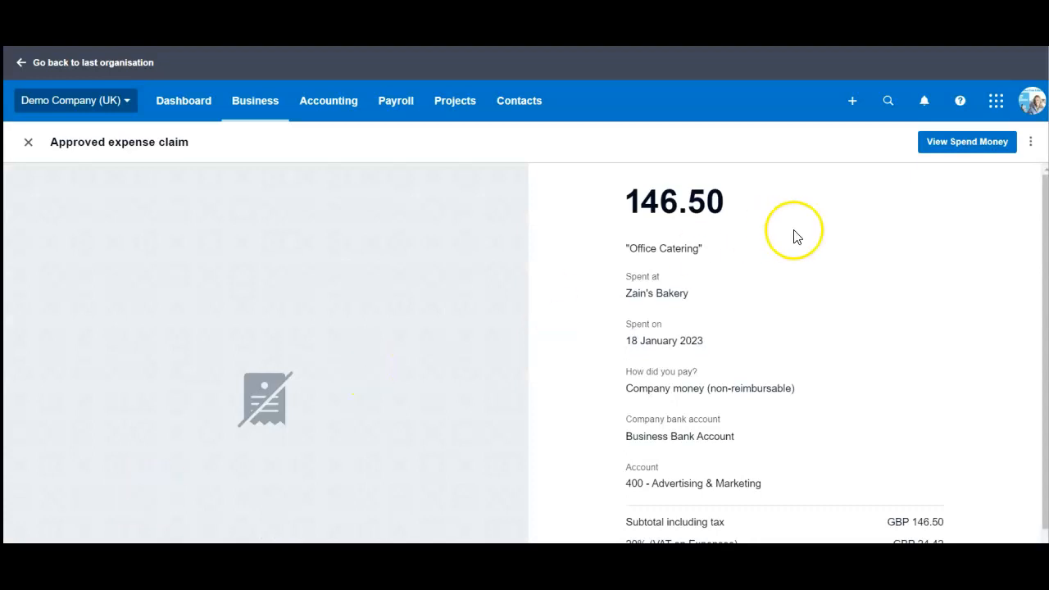
scroll(down, 3)
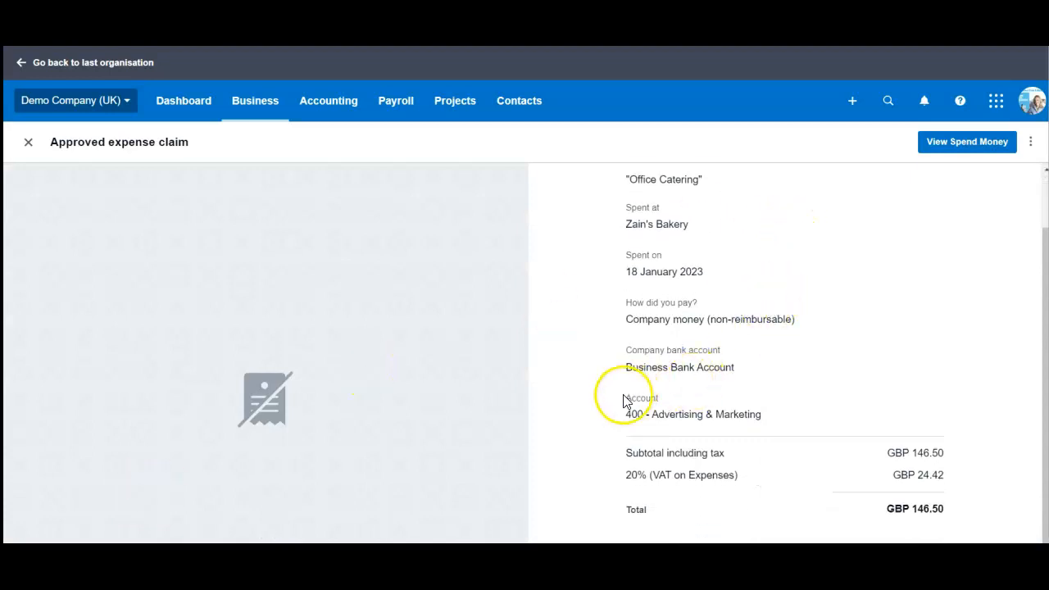
mouse_move(748, 410)
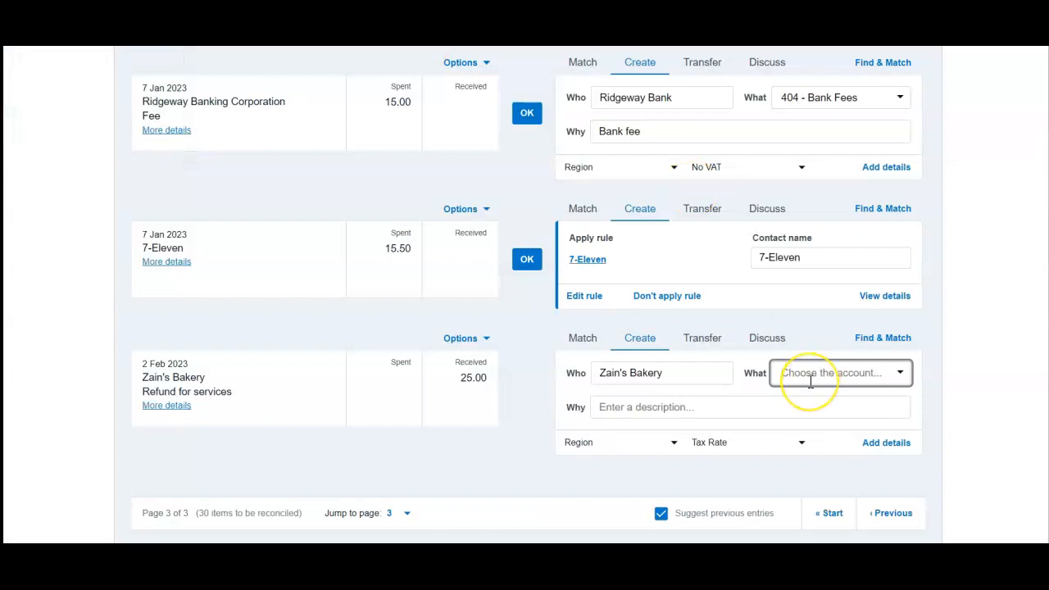
Set What to 400 - Advertising & Marketing and Why to Cancelled service, then reach the Region list.
text(ad)
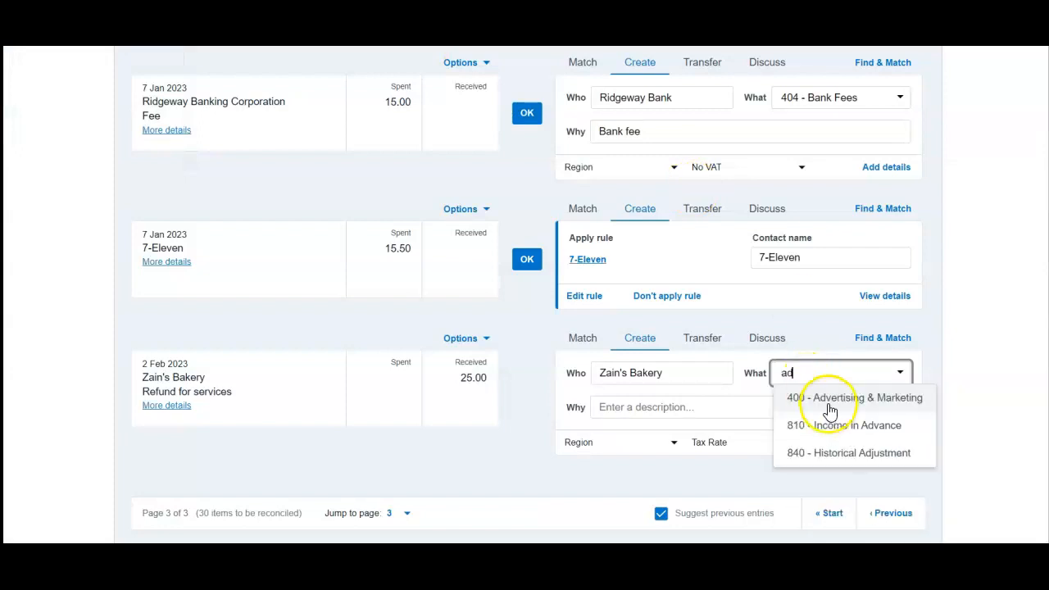
click(856, 399)
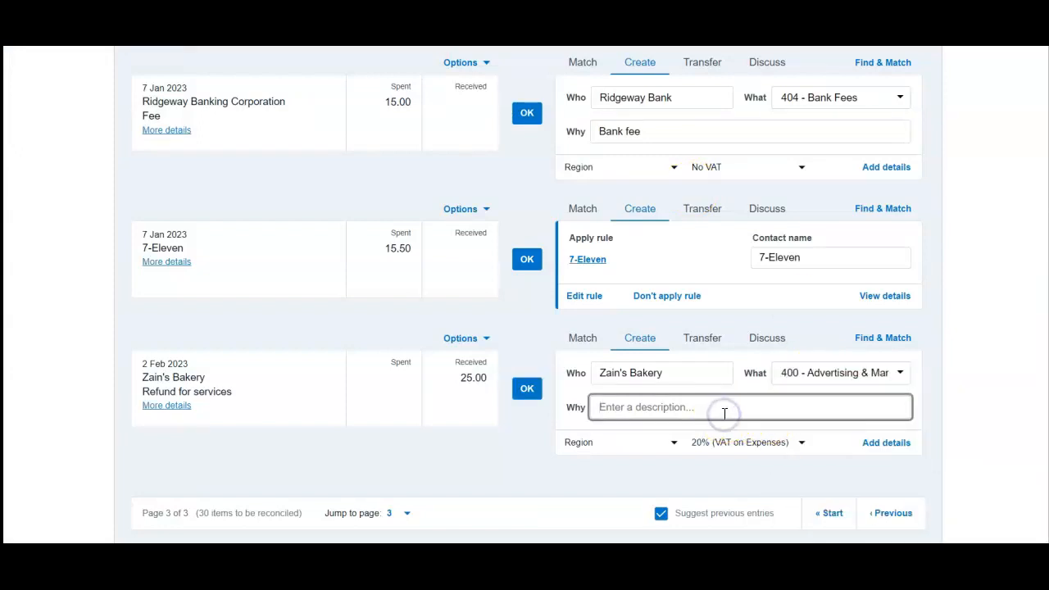
text(Cancelled servic)
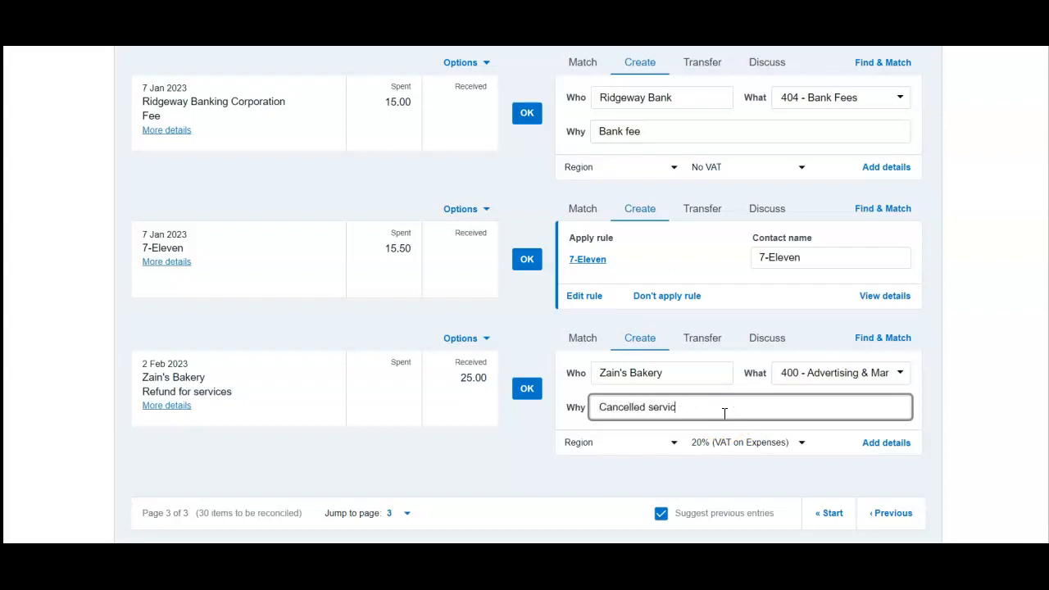
click(662, 442)
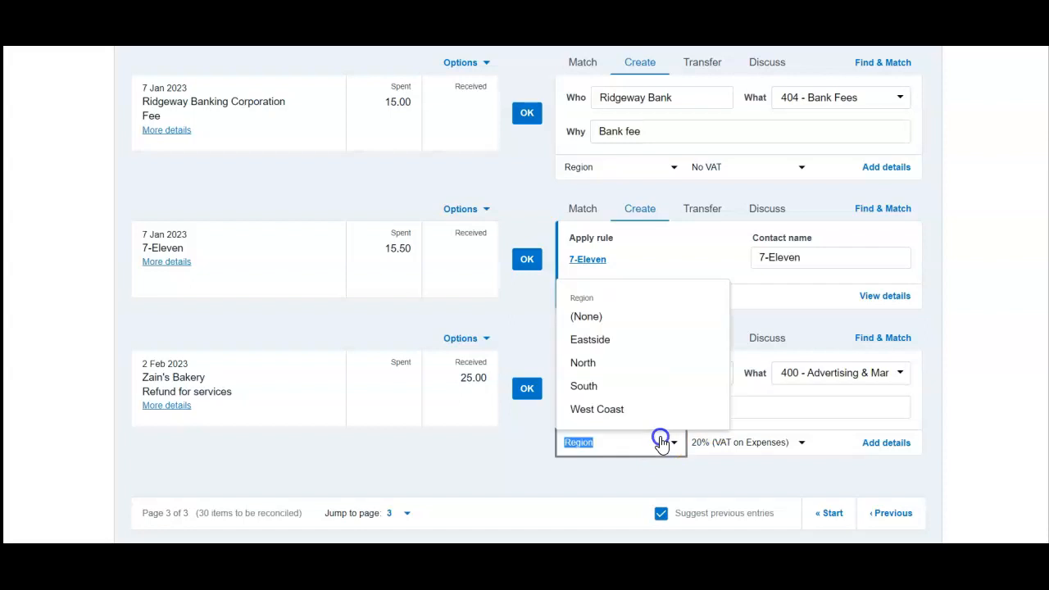
mouse_move(599, 344)
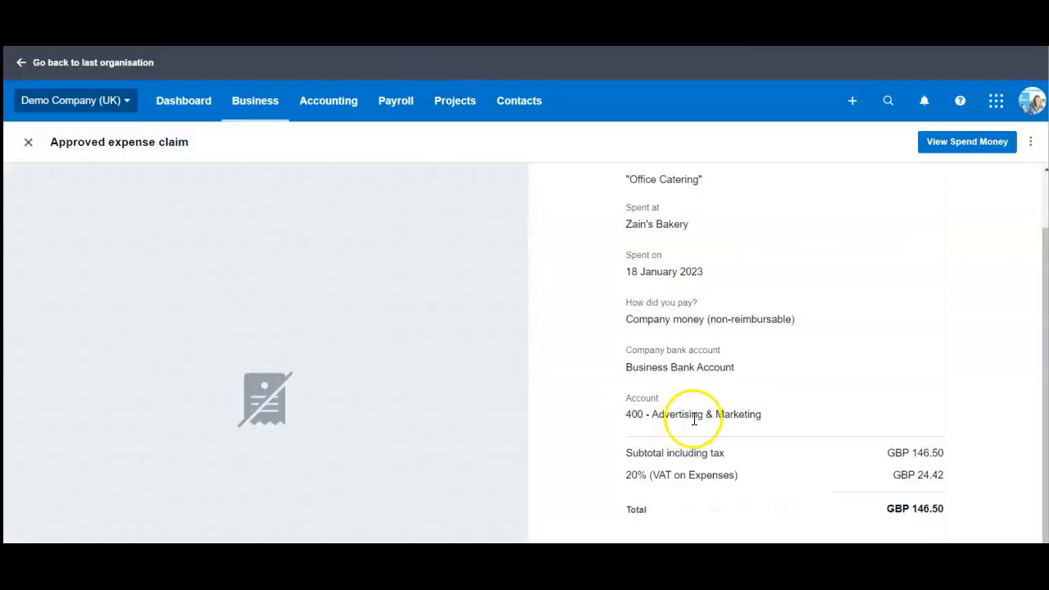
Review the claim's Account and VAT lines showing 400 - Advertising & Marketing and £24.42 VAT.
scroll(down, 3)
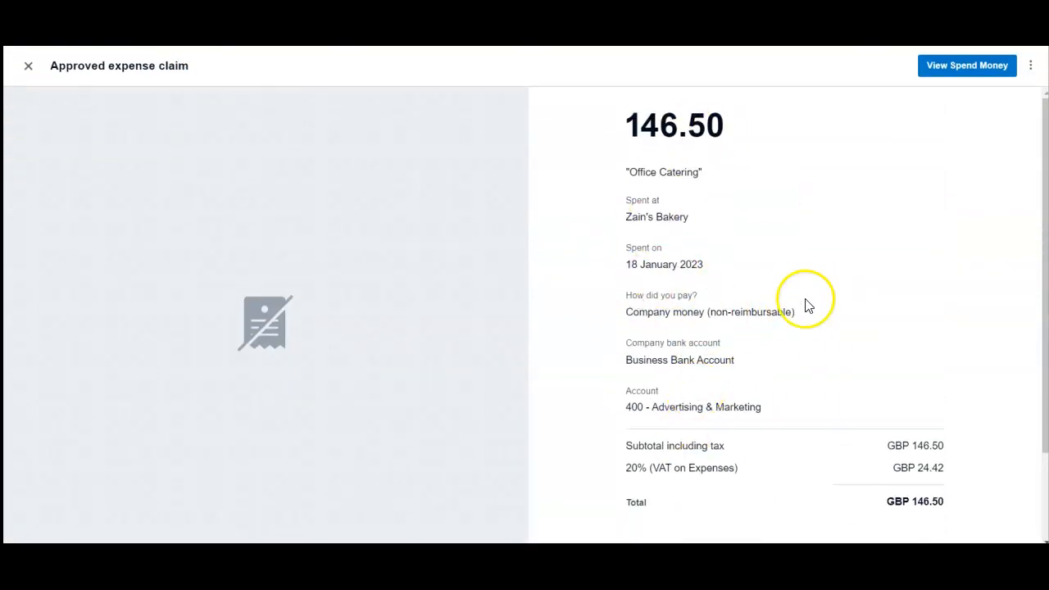
mouse_move(799, 298)
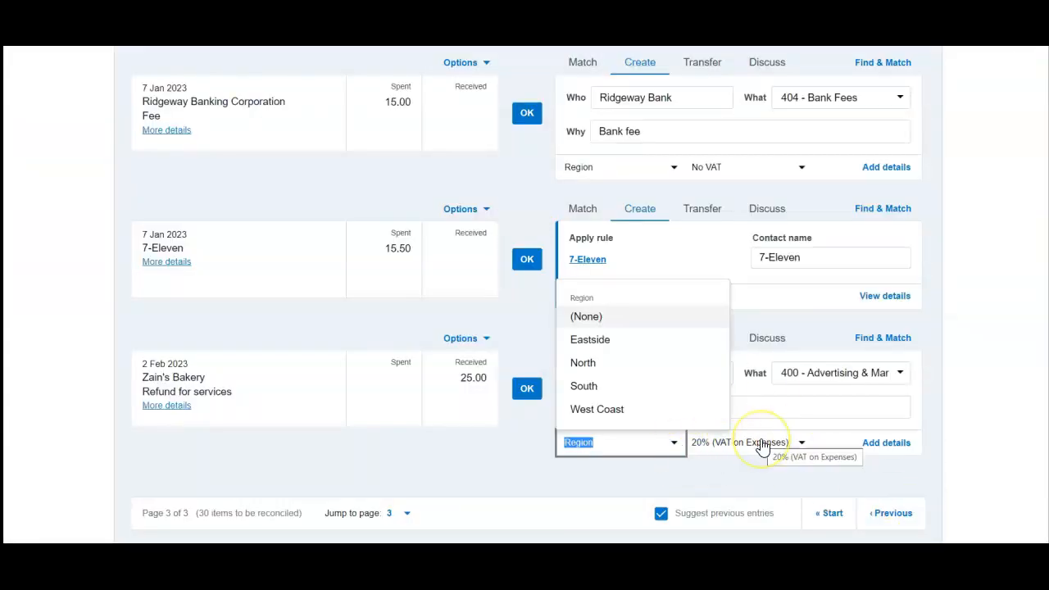
Set the refund's tax rate to Zero Rated Expenses and confirm OK on the Zain's Bakery line.
click(761, 442)
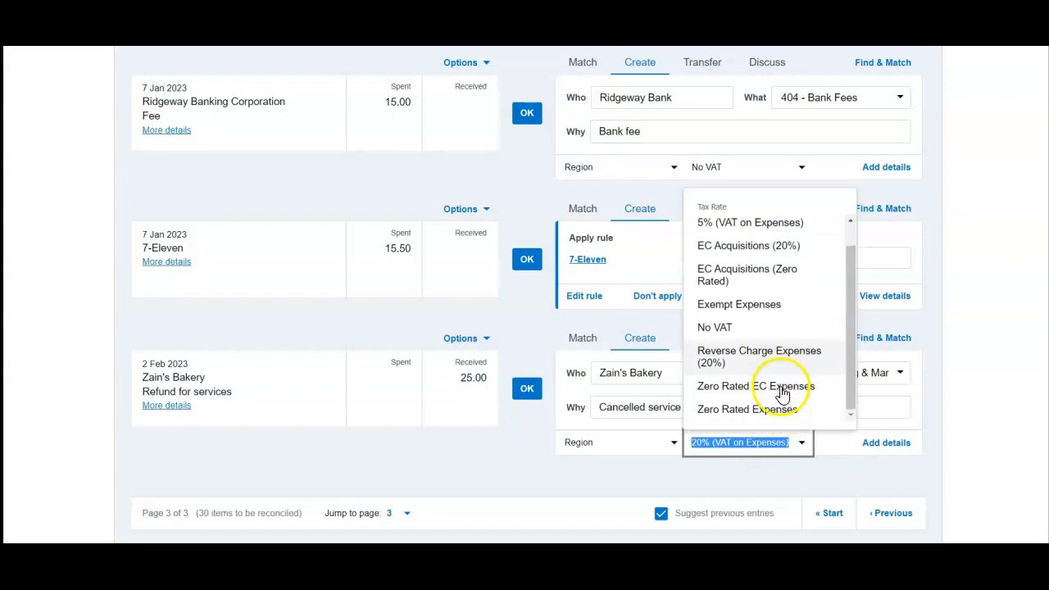
click(748, 409)
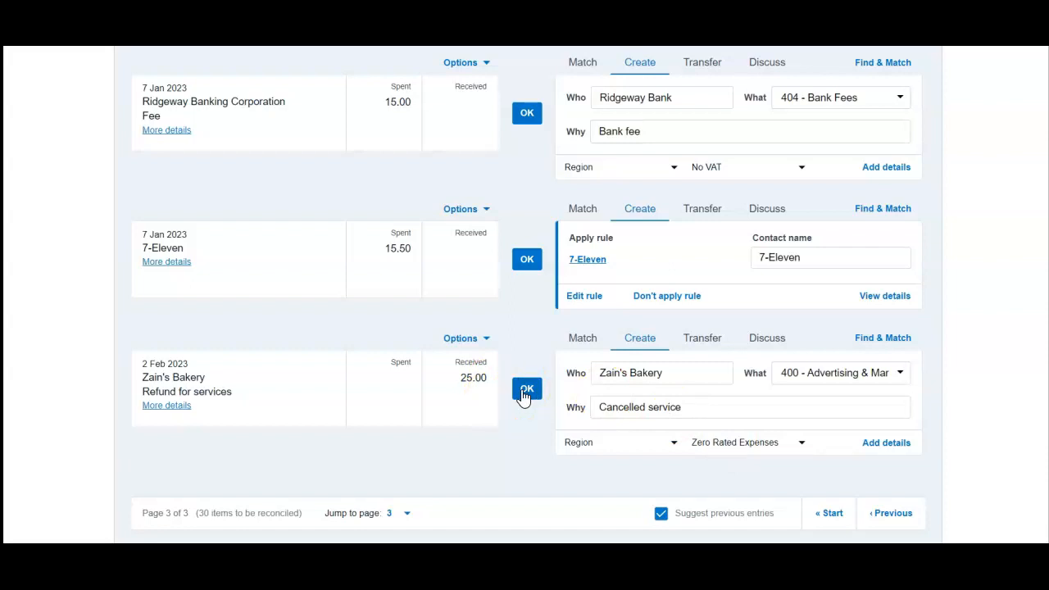
click(526, 389)
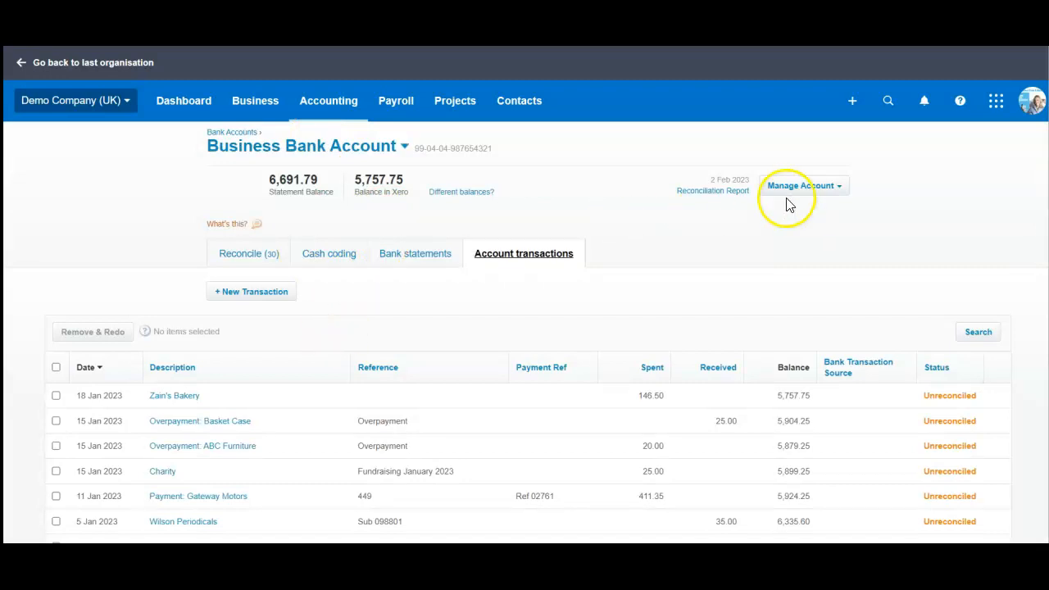
Choose Receive Money from the Business Bank Account's Manage Account actions.
click(803, 186)
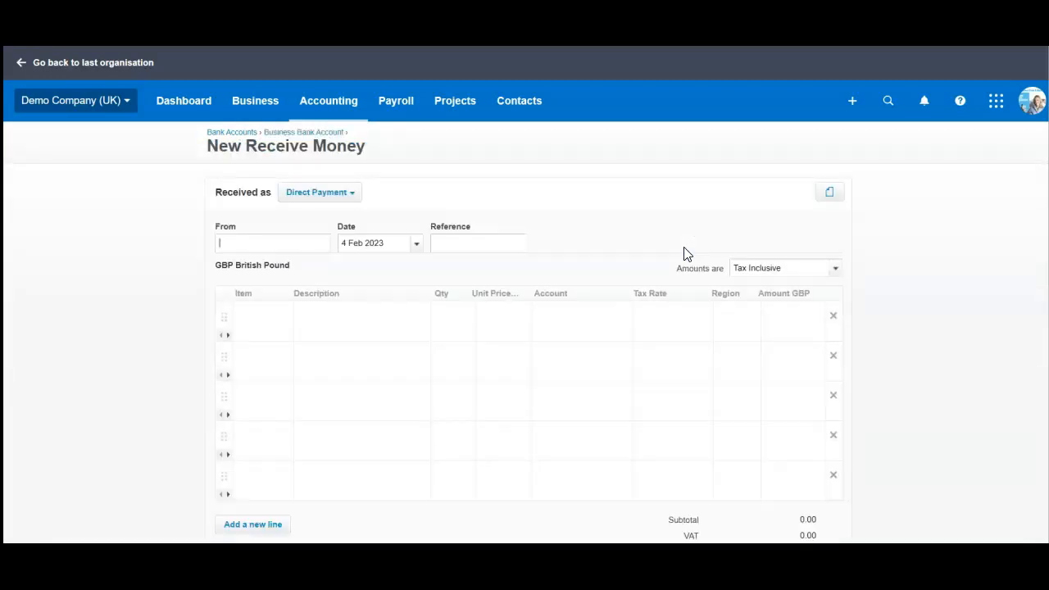
Enter Zain's Bakery as payer, description Refund for services, and account 400 - Advertising & Marketing.
text(Zain)
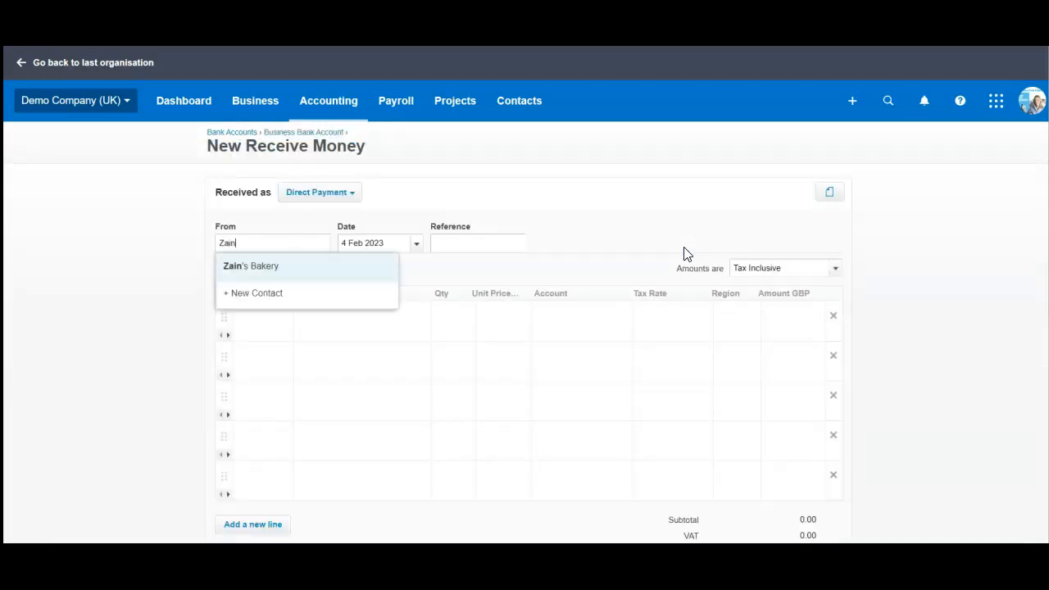
click(417, 243)
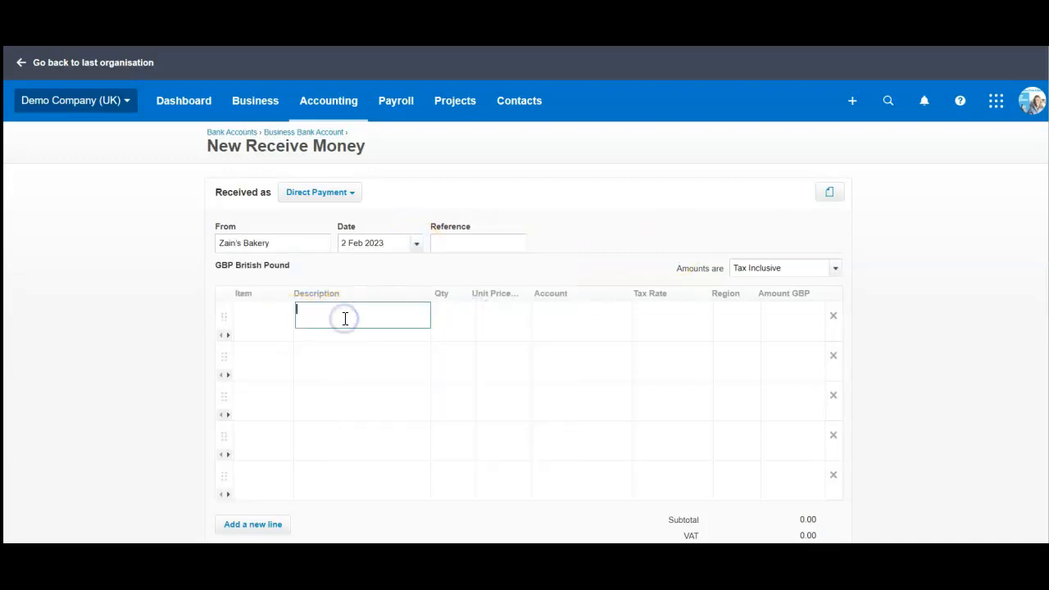
text(Reufr)
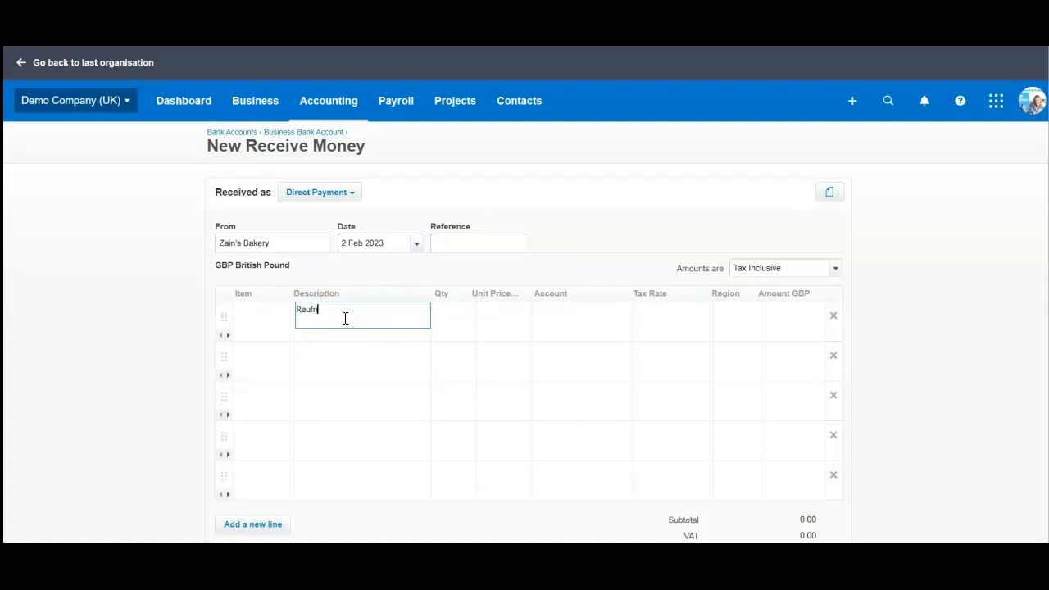
text(Refund for services)
click(502, 315)
text(25)
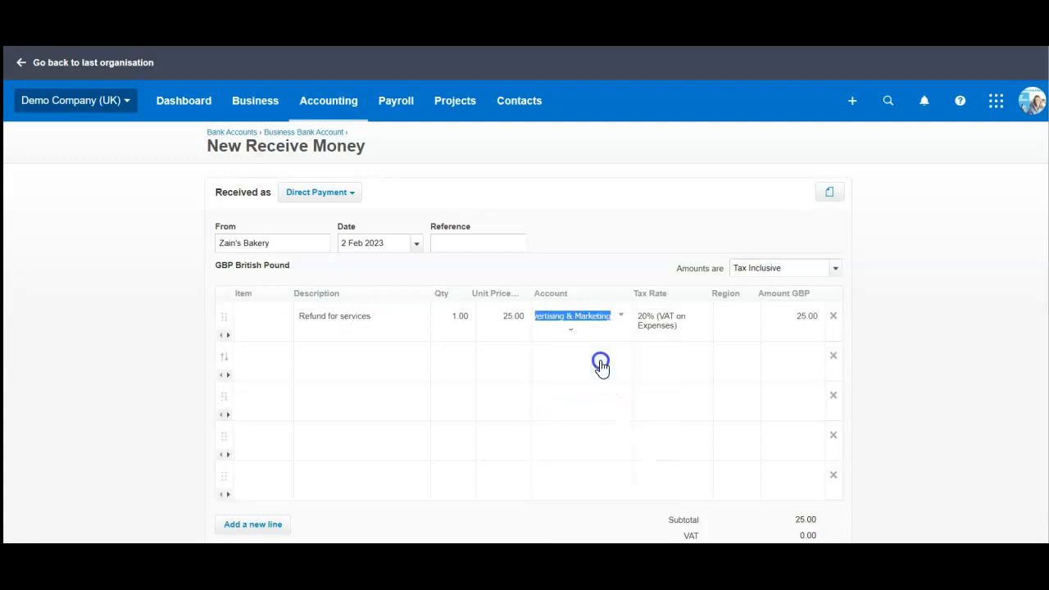
click(702, 315)
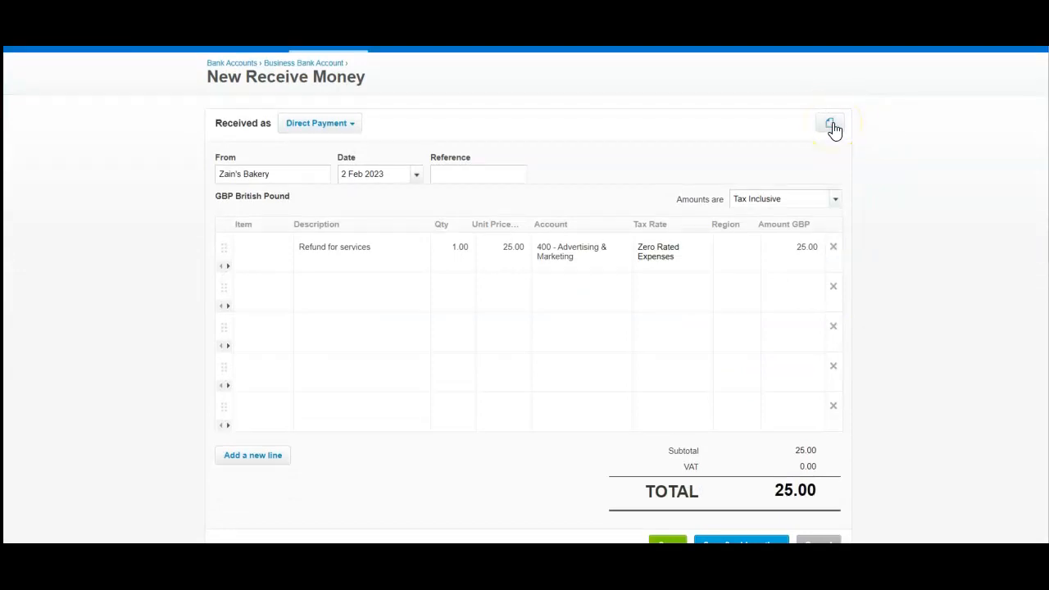
mouse_move(836, 149)
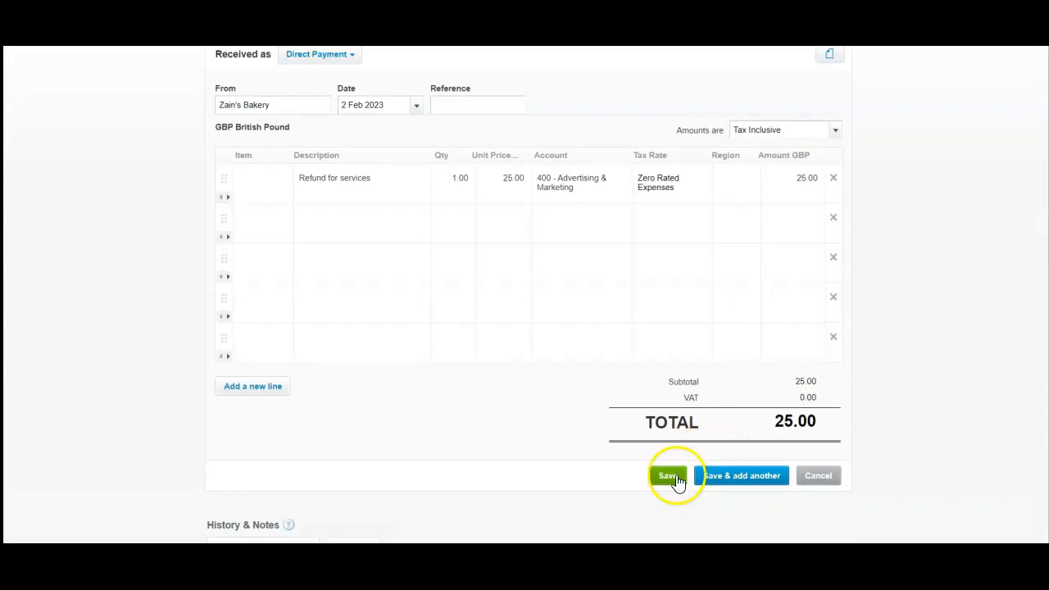
mouse_move(205, 121)
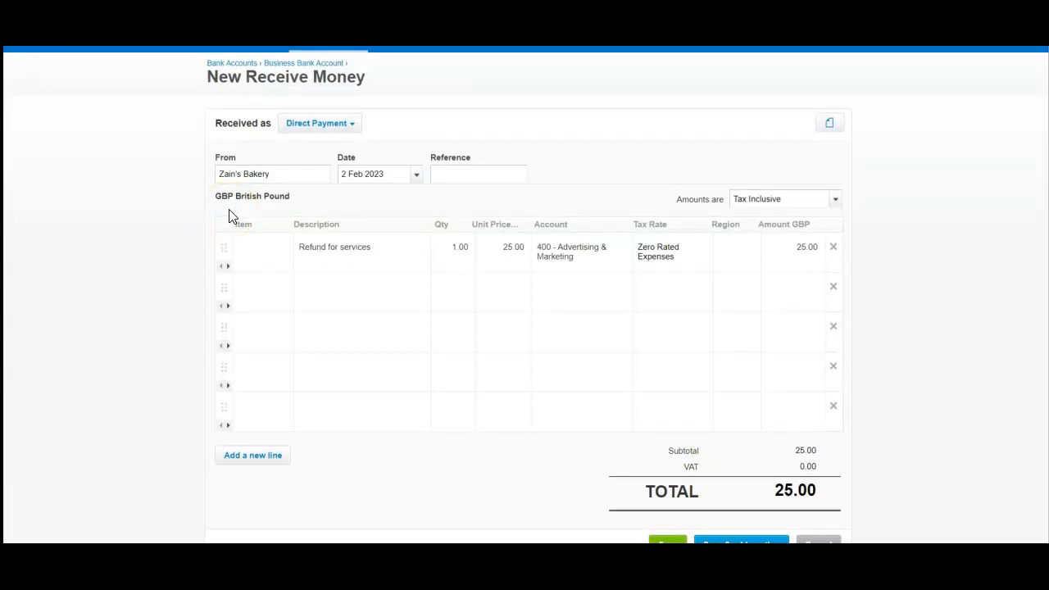
mouse_move(336, 189)
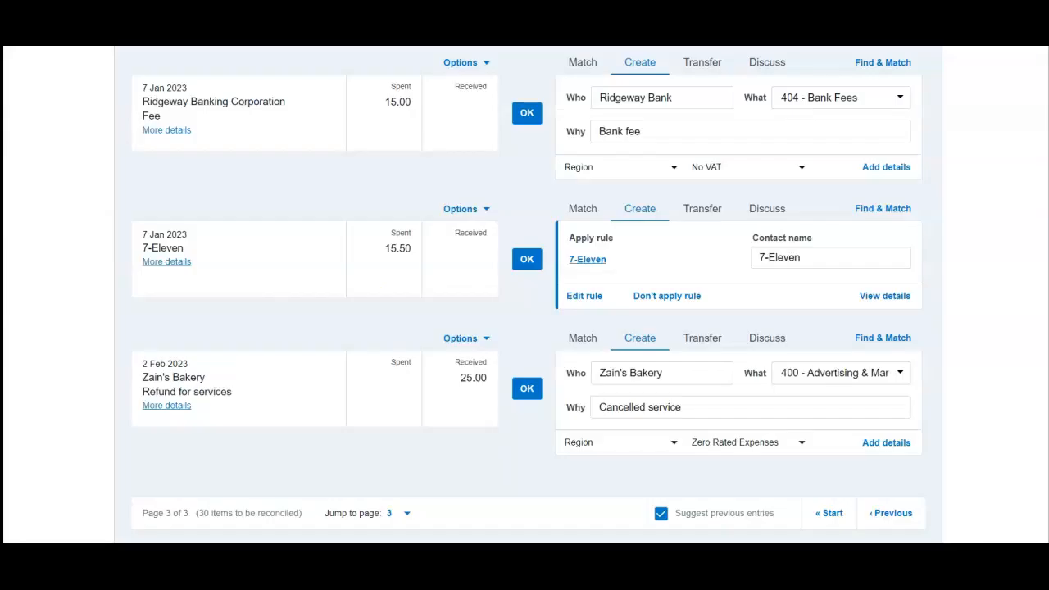
mouse_move(220, 354)
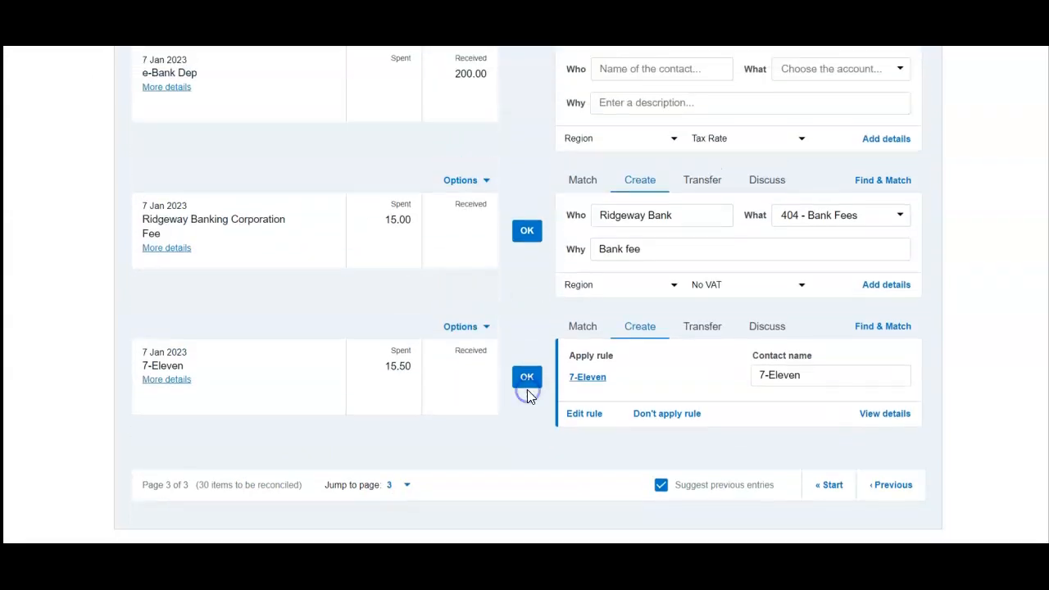
Confirm OK on the Zain's Bakery 25.00 refund line, leaving 29 items to reconcile.
click(528, 377)
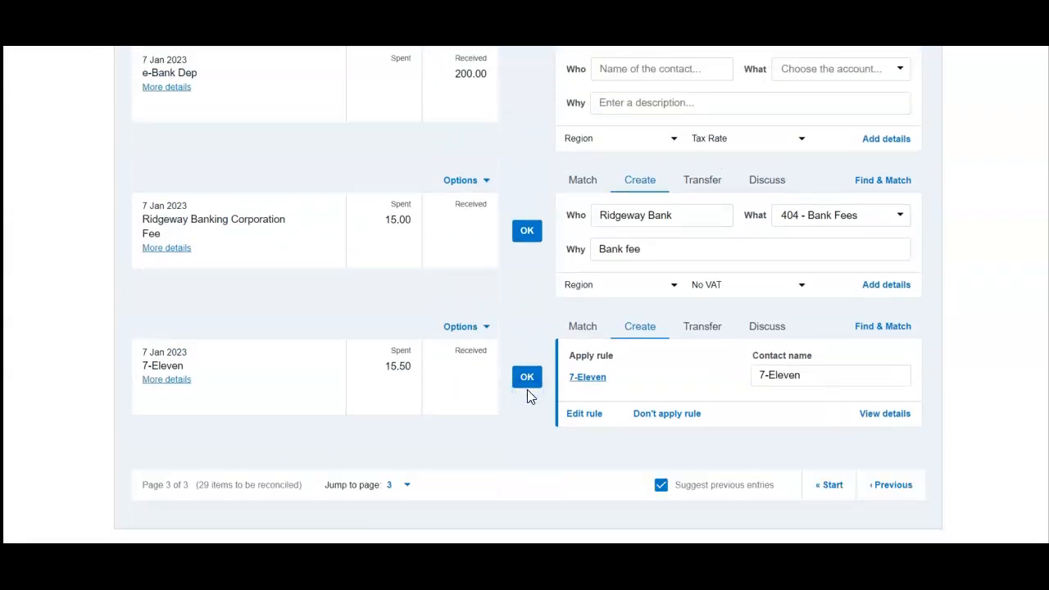